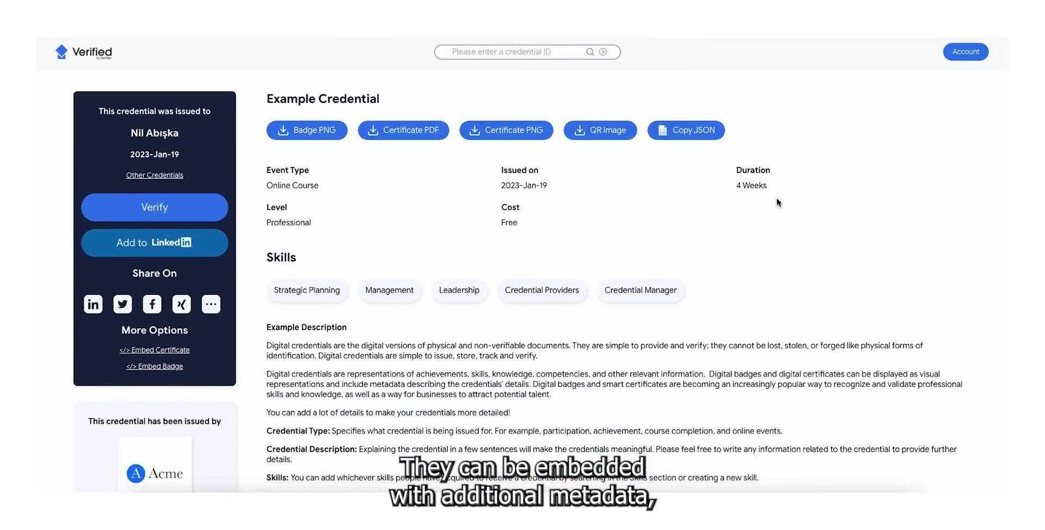
Scroll the example credential page to start a new badge design.
scroll(down, 3)
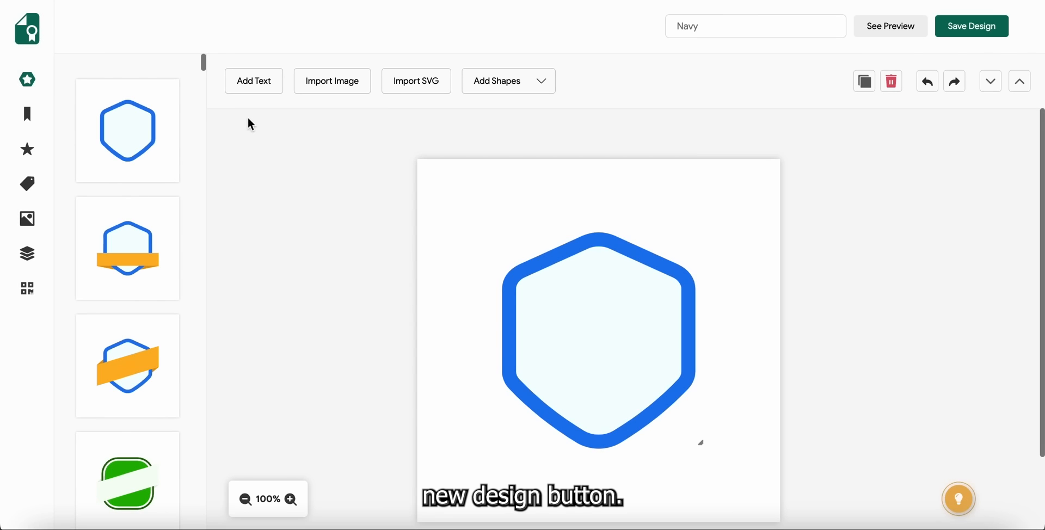
Switch the badge base to the blue scalloped seal with a white band.
scroll(down, 3)
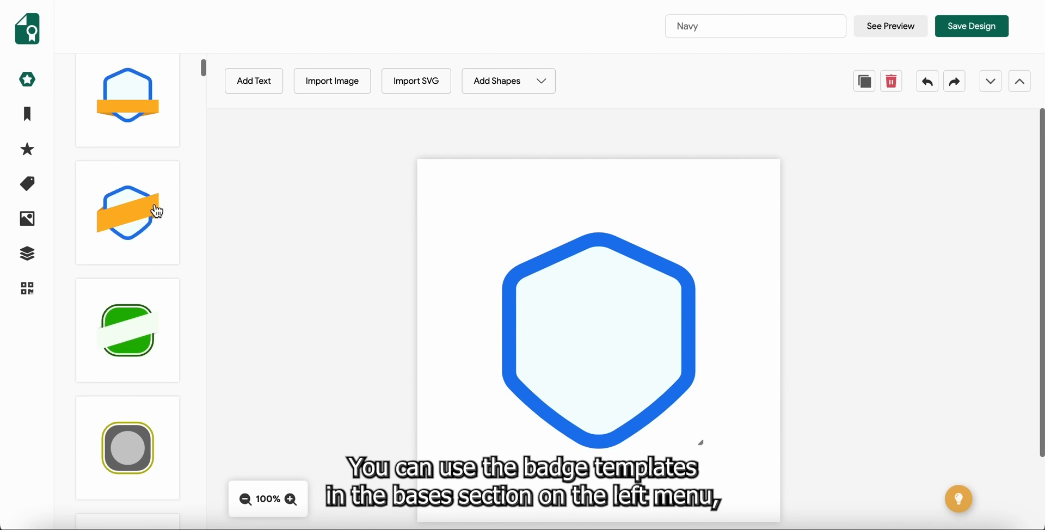
scroll(down, 3)
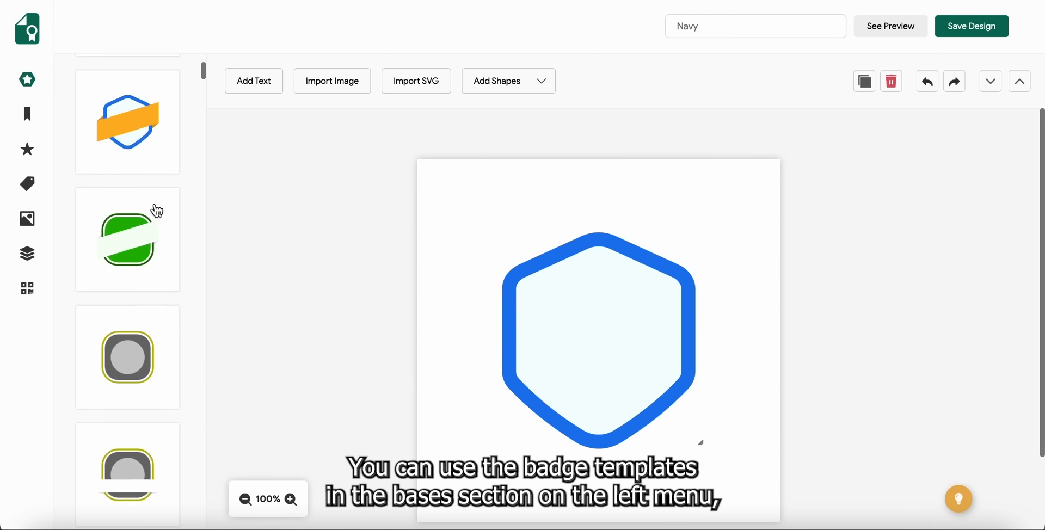
scroll(down, 3)
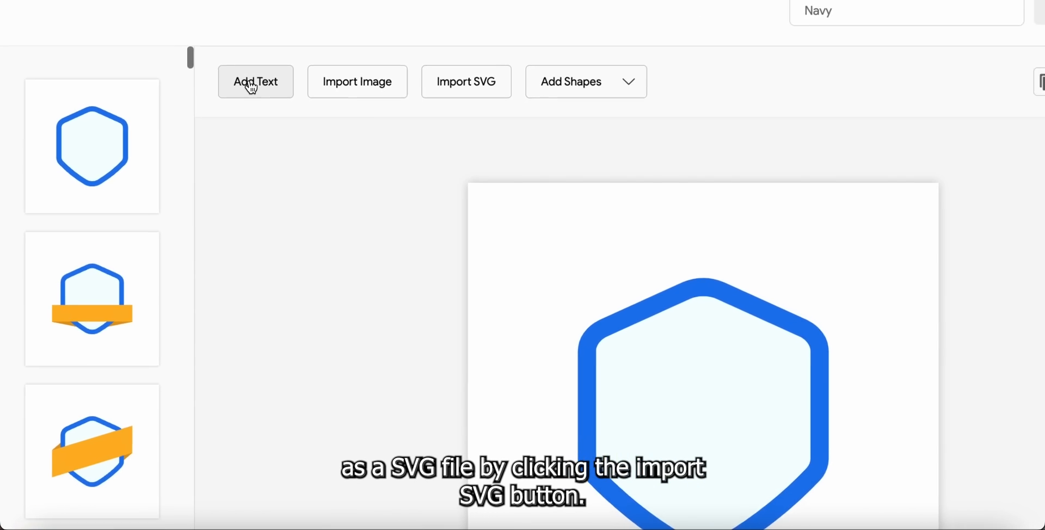
click(585, 81)
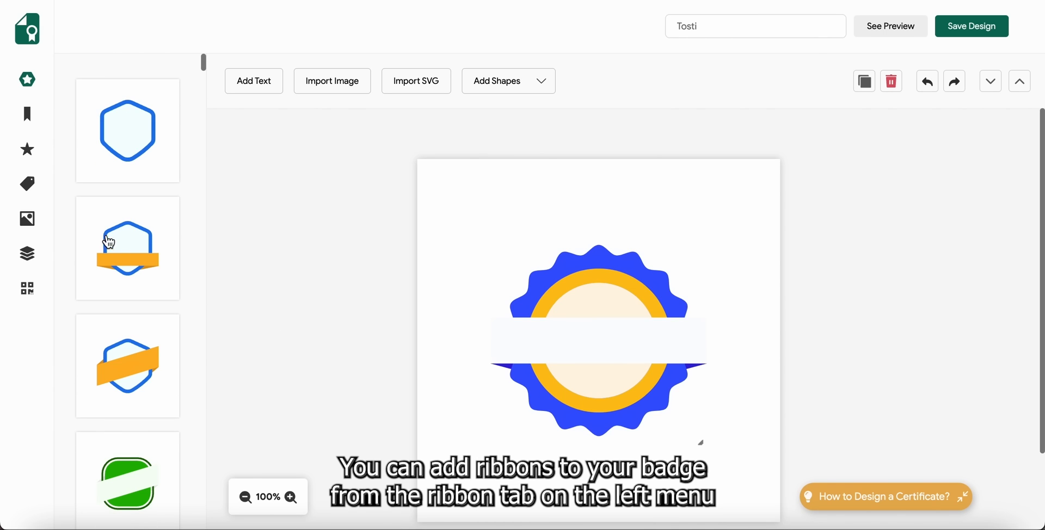
Bring up the ribbon collection in the left menu.
click(27, 114)
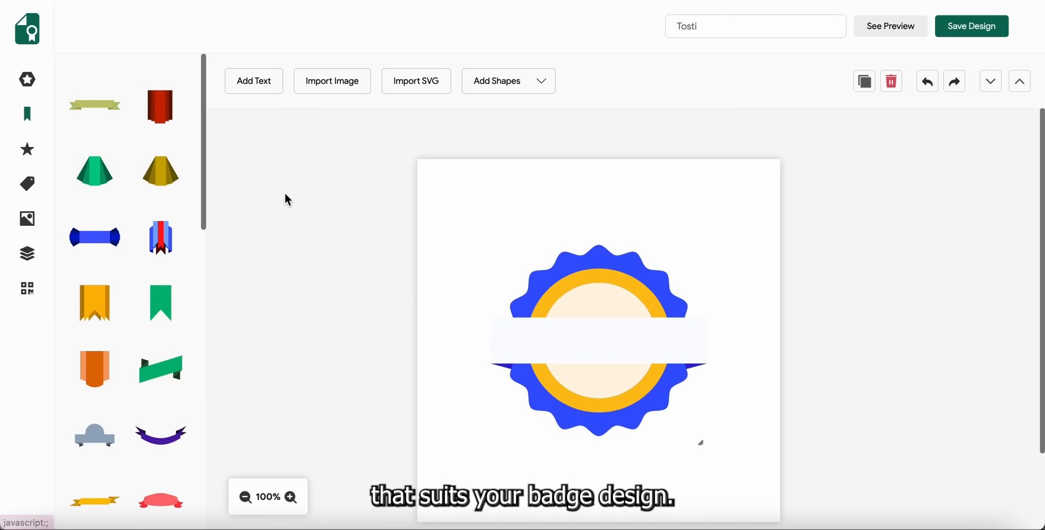
mouse_move(152, 227)
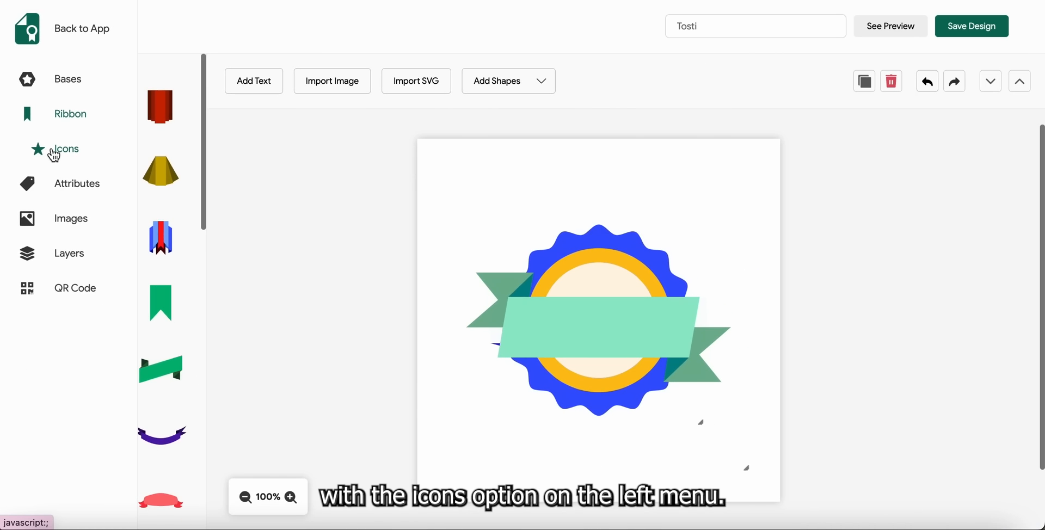
click(66, 149)
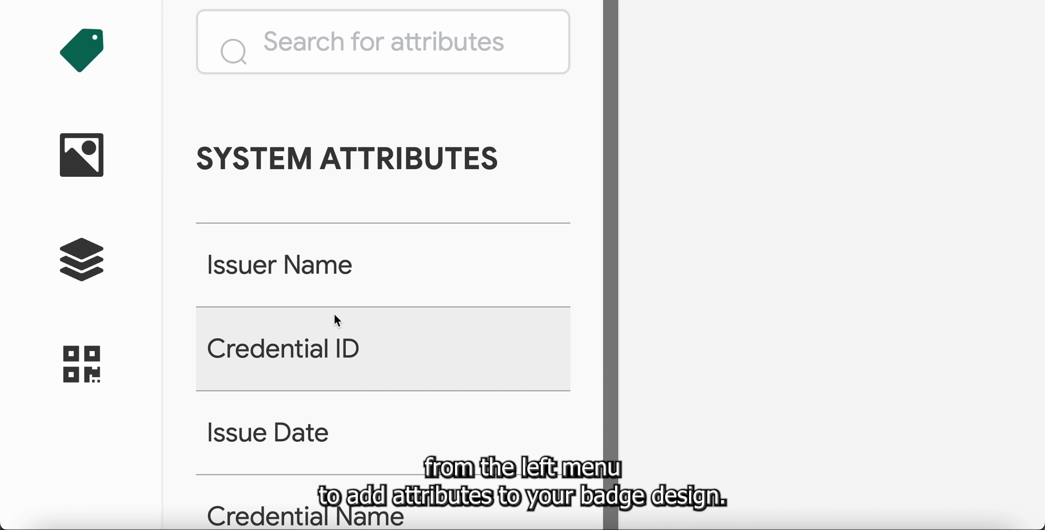
Scroll through the system and custom attribute lists.
scroll(down, 3)
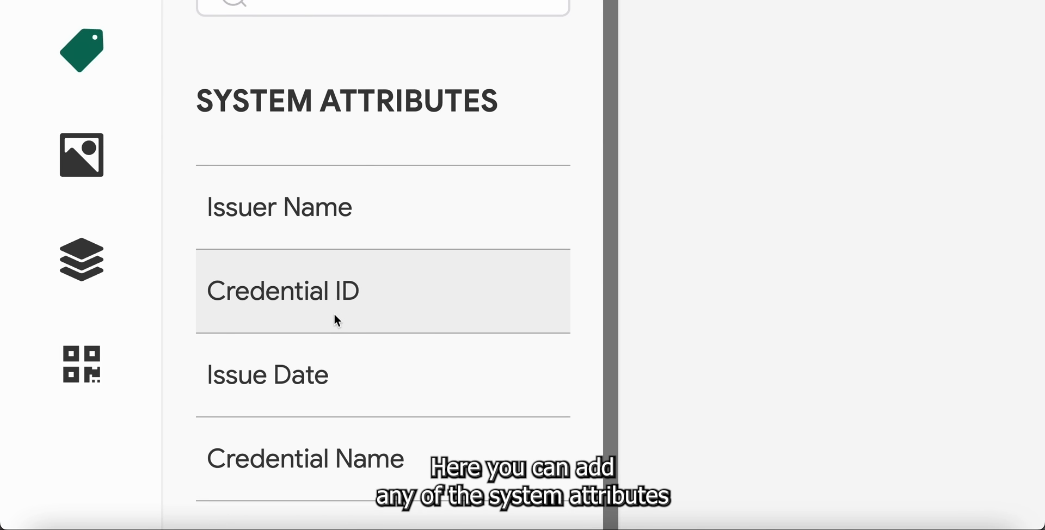
scroll(down, 3)
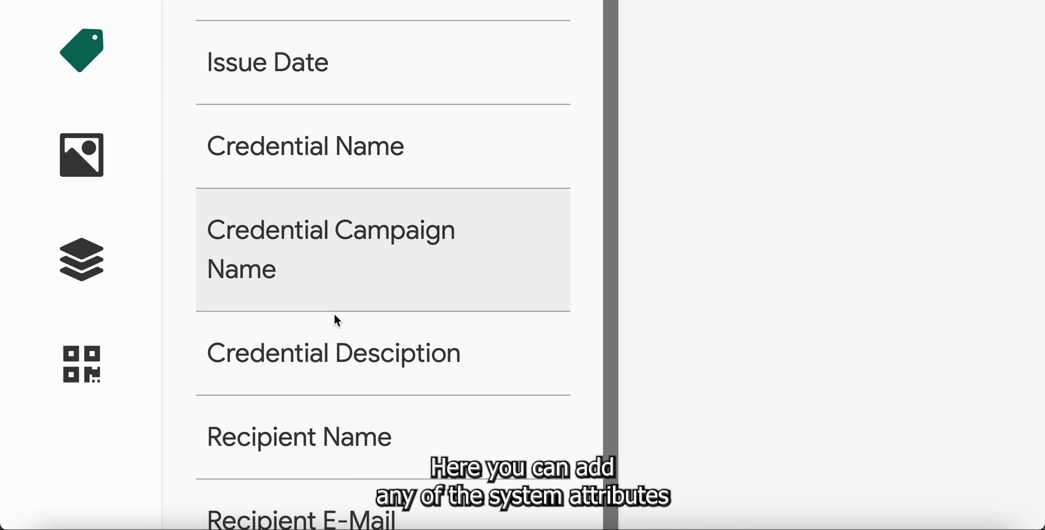
scroll(down, 3)
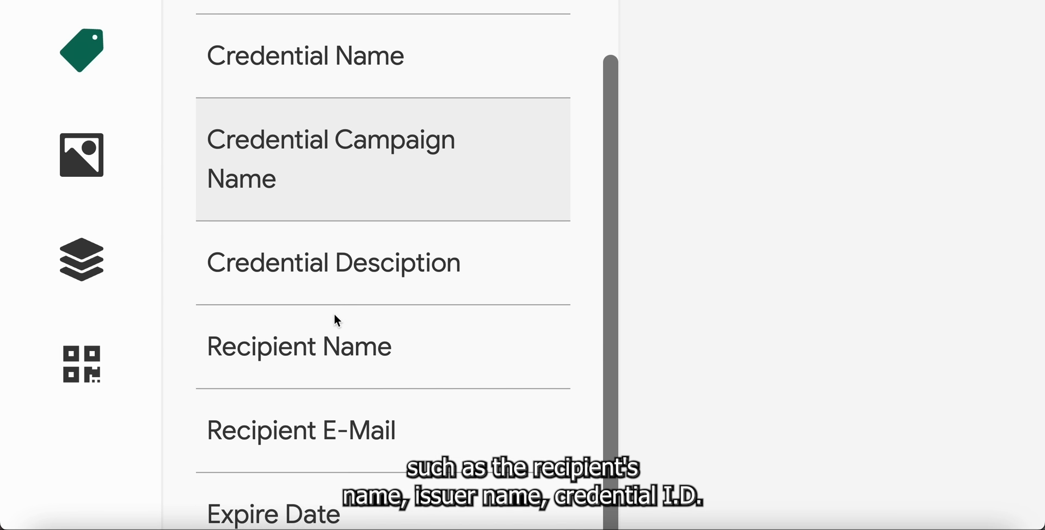
scroll(down, 3)
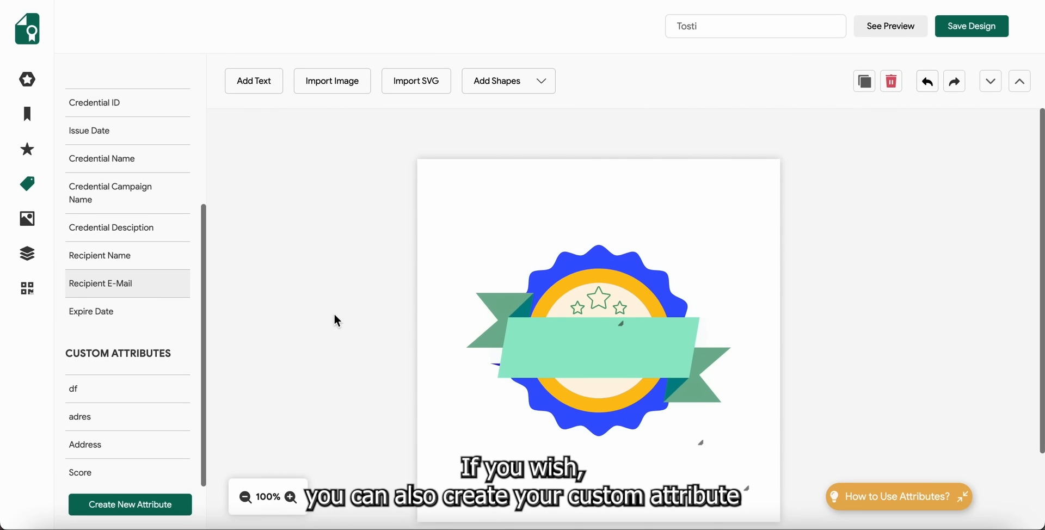
mouse_move(333, 322)
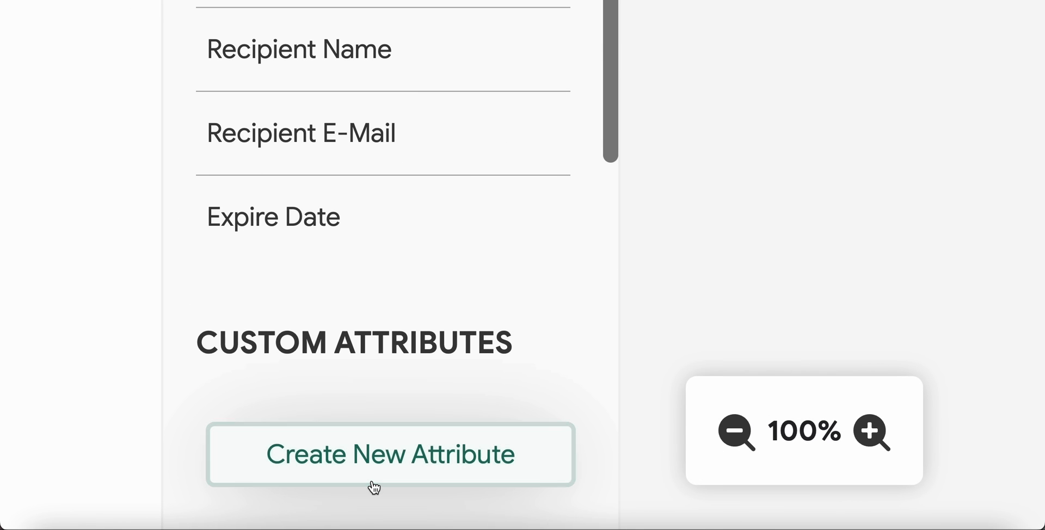
Create a custom 'Address' attribute of type Number.
click(391, 454)
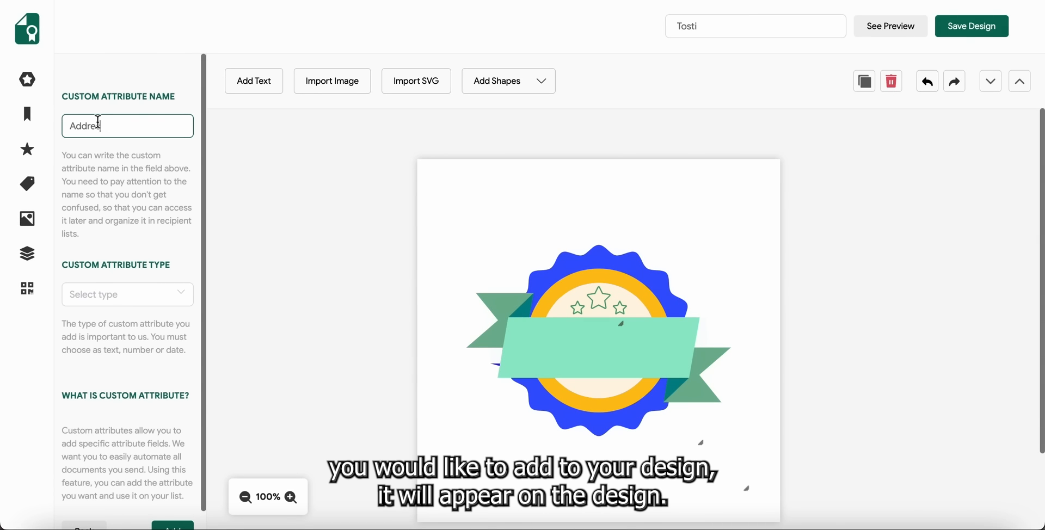
click(127, 294)
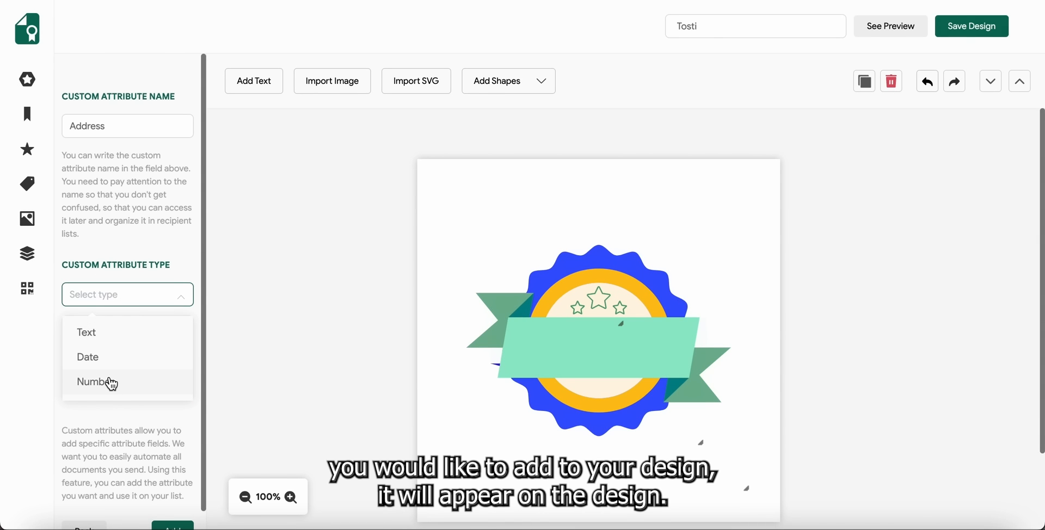
click(85, 332)
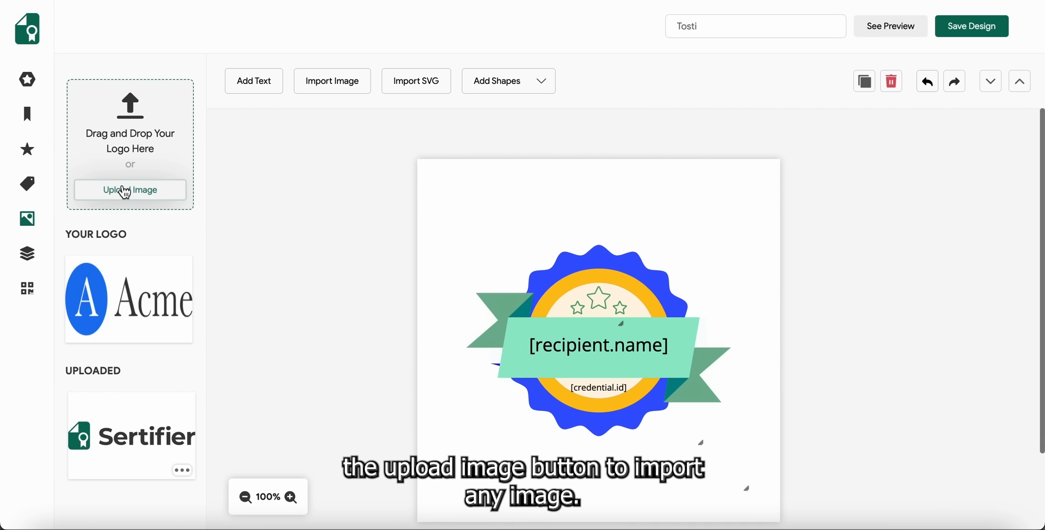
mouse_move(107, 205)
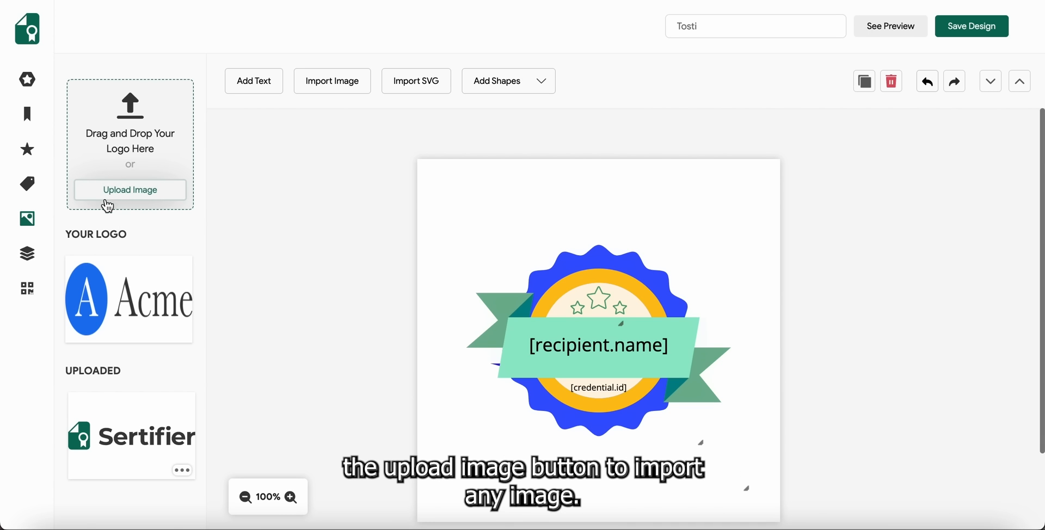
Bring up the QR Code section beside the seal with name and ID placeholders.
click(27, 288)
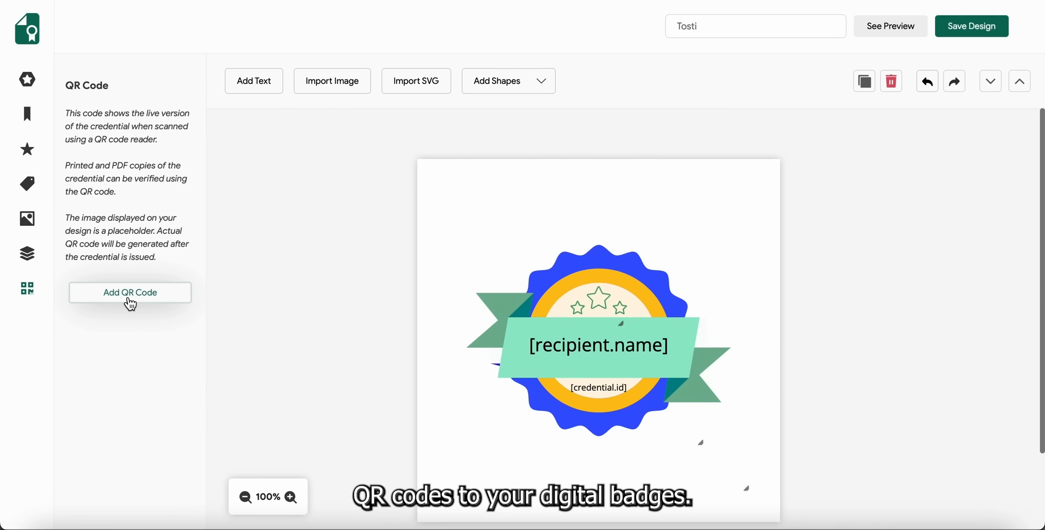
Add a navy #191578 QR code below the seal and save the design.
click(130, 293)
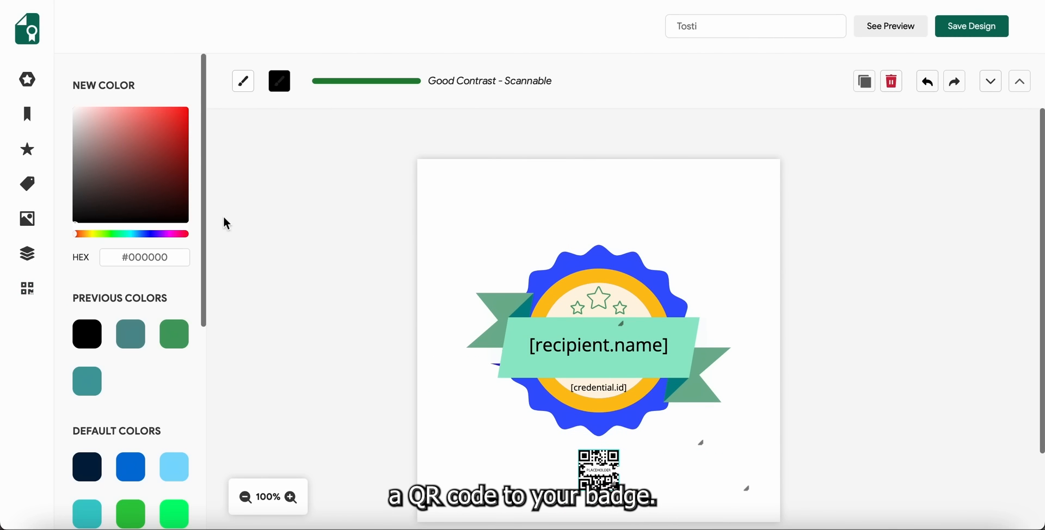
scroll(down, 3)
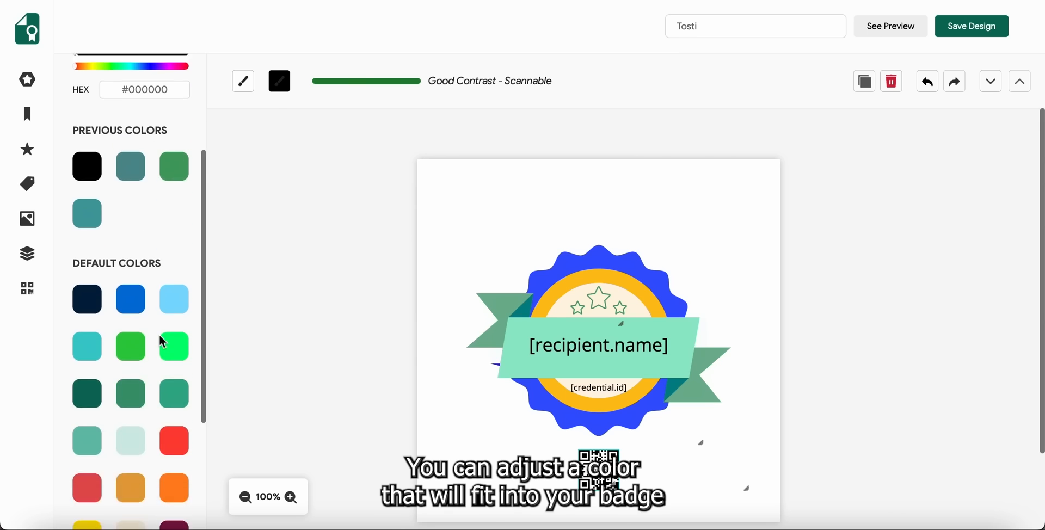
click(279, 81)
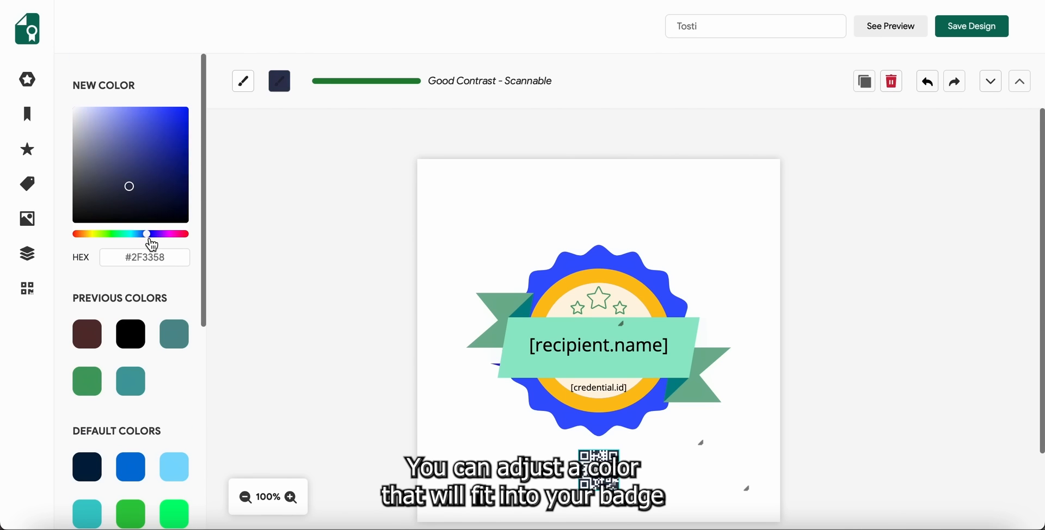
click(169, 172)
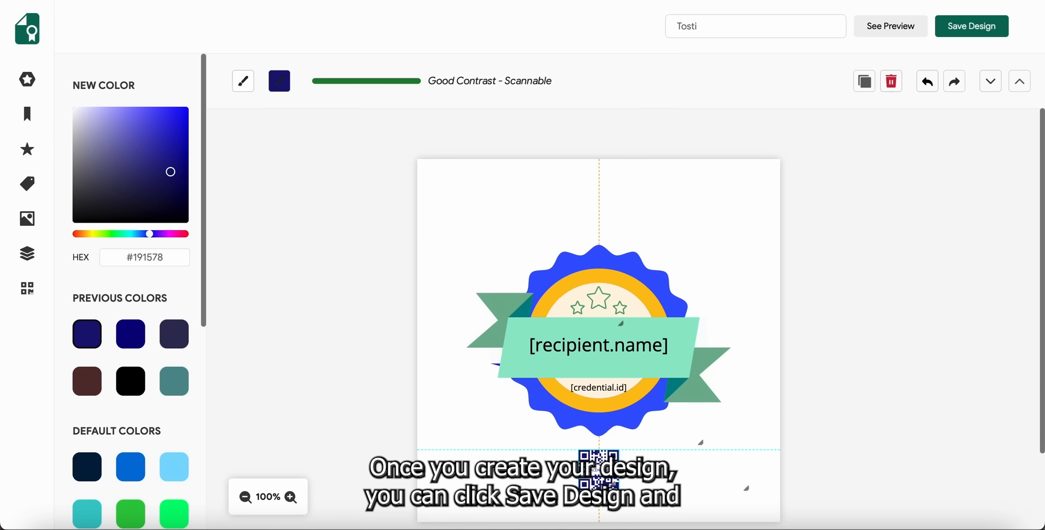
mouse_move(954, 81)
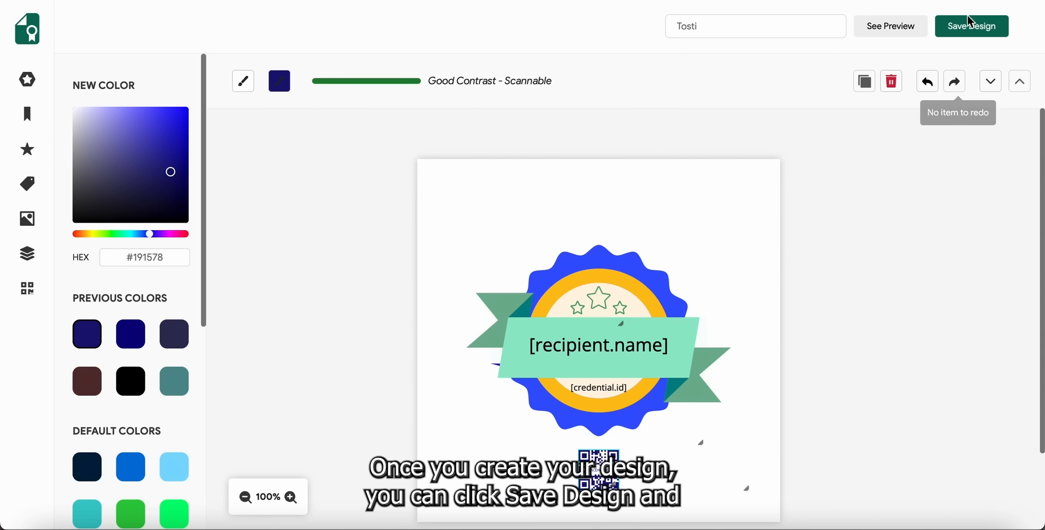
click(971, 26)
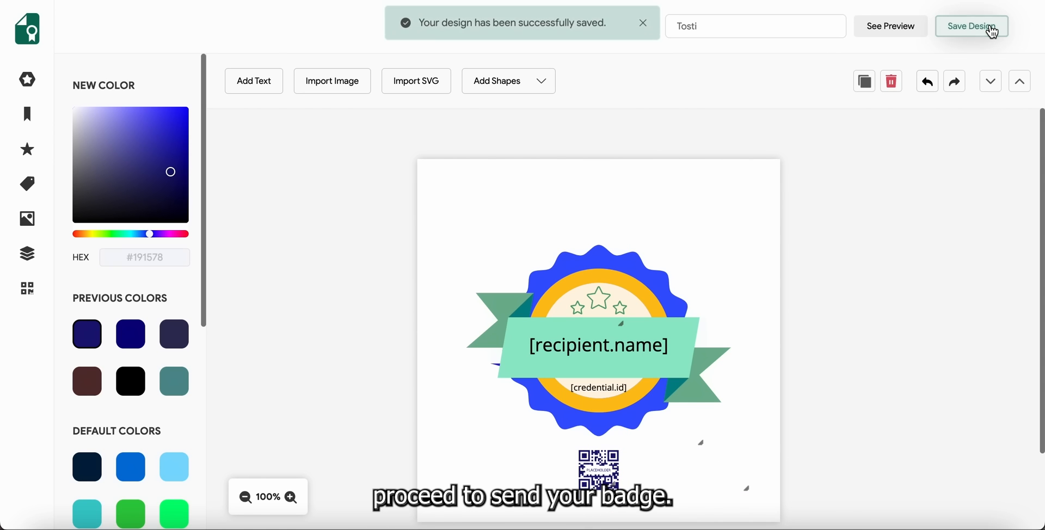